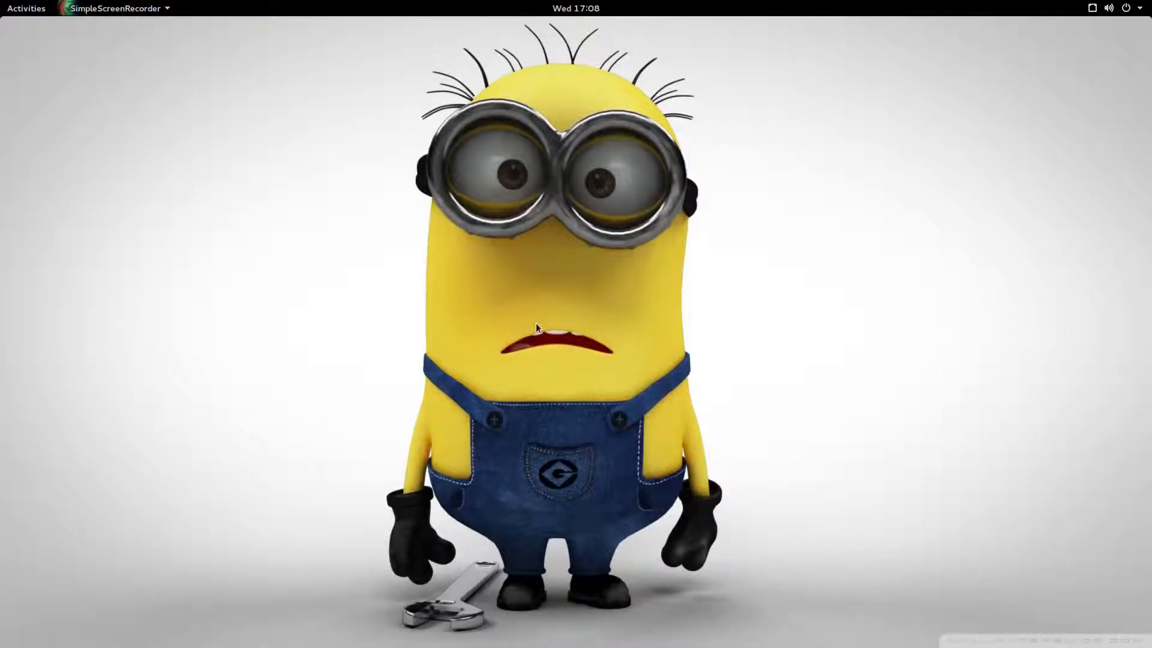
mouse_move(335, 284)
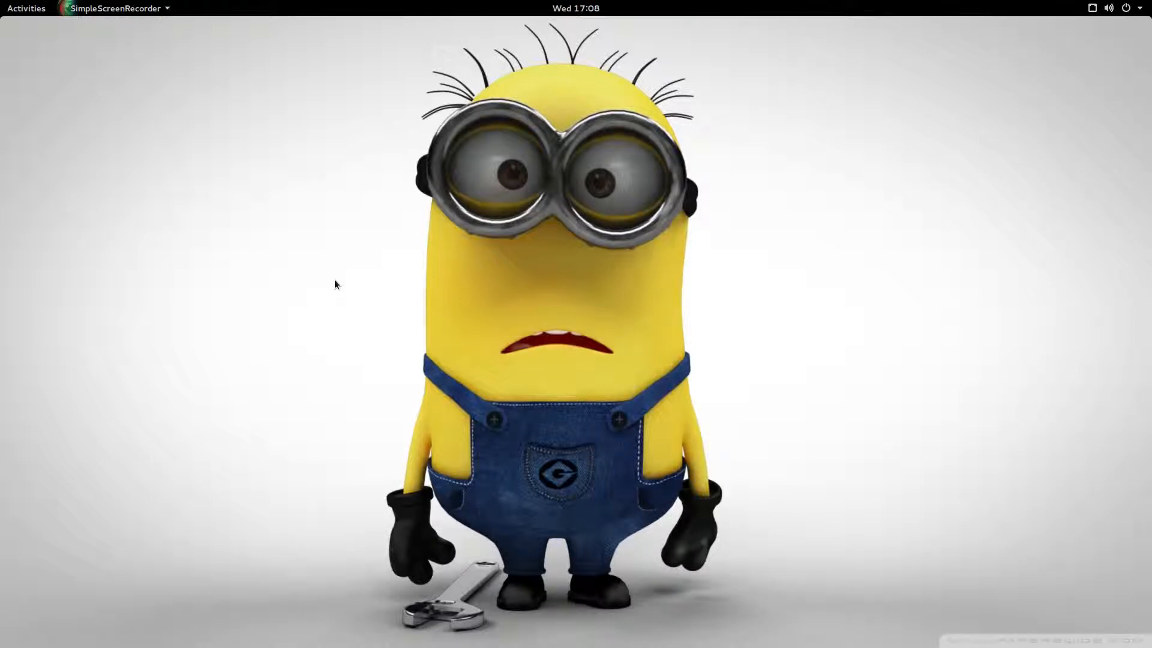
mouse_move(217, 196)
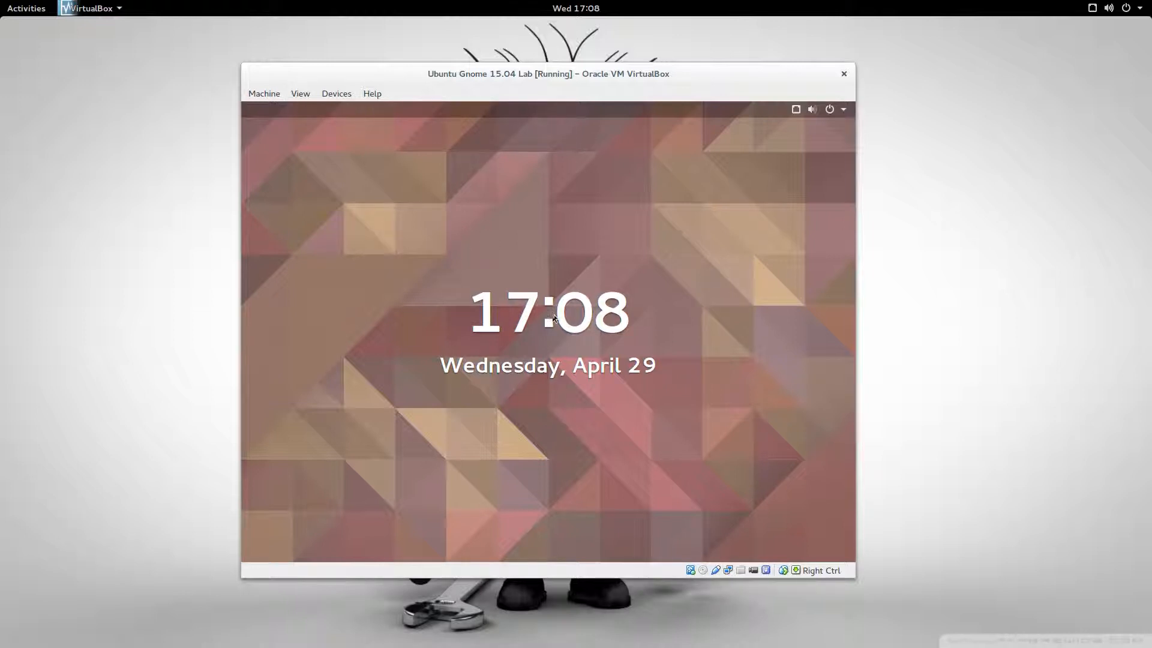
- Browse the Machine and Devices menus, then enter the password and unlock the Ubuntu guest session
left_click(264, 94)
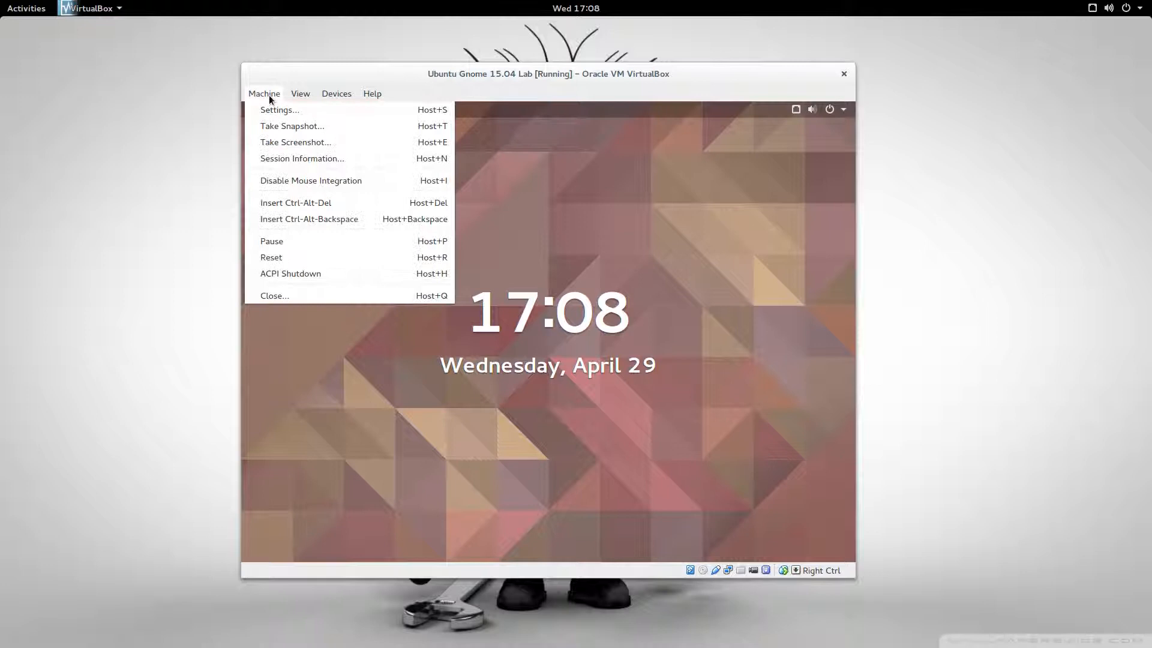
left_click(336, 93)
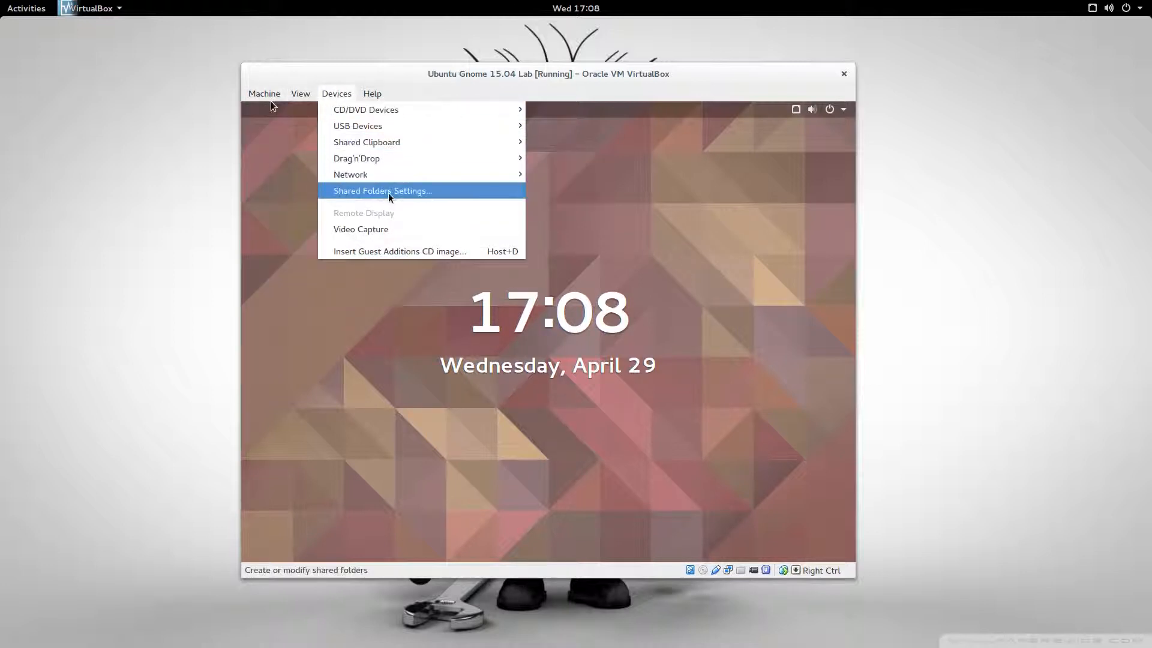
left_click(264, 93)
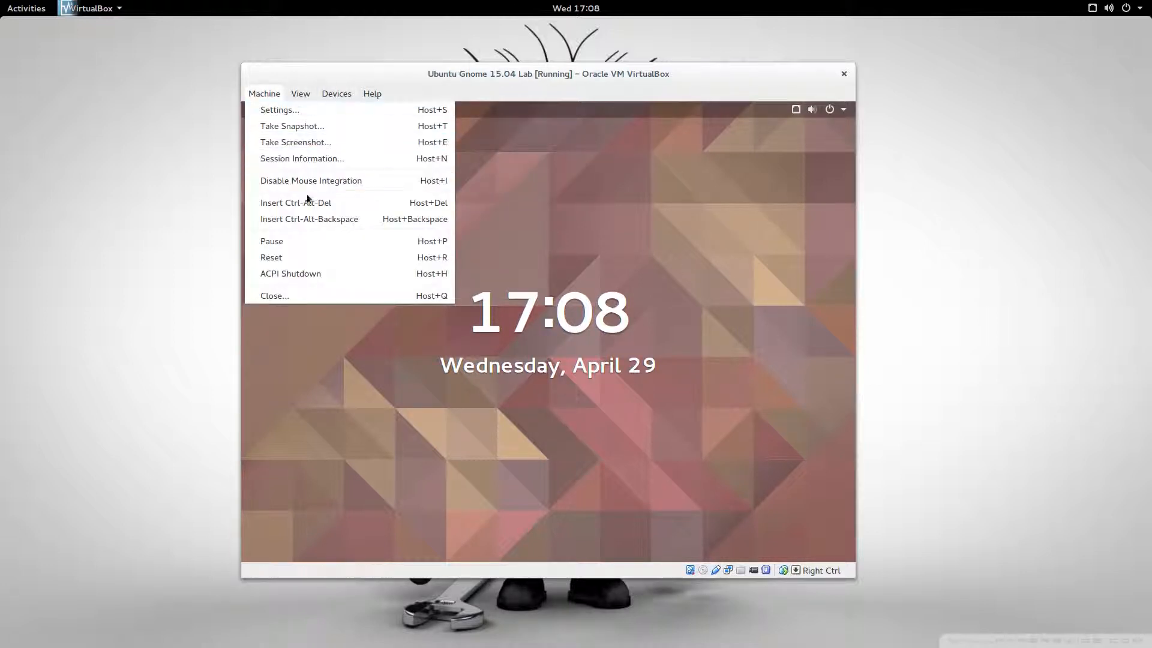
mouse_move(271, 241)
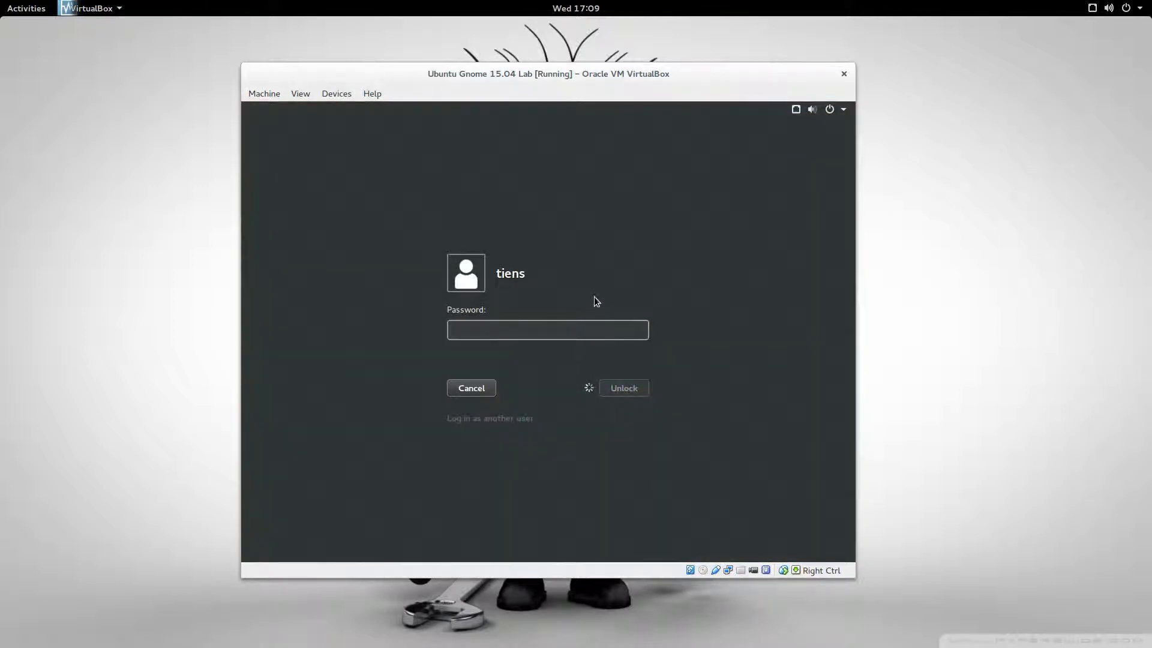
left_click(623, 388)
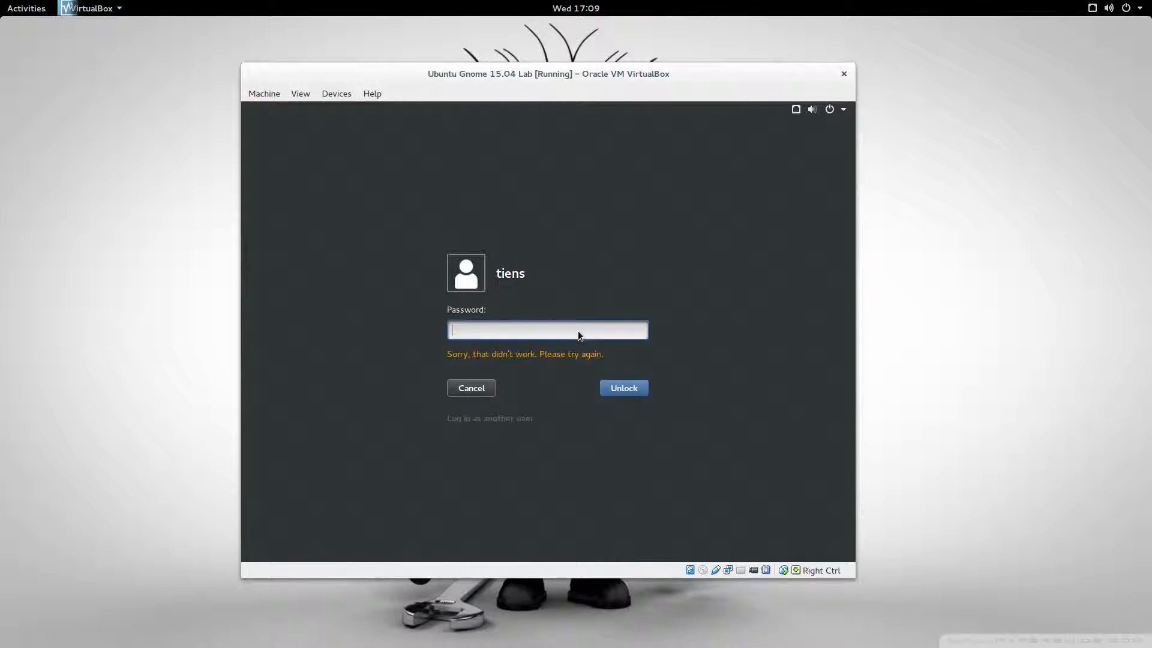
left_click(622, 388)
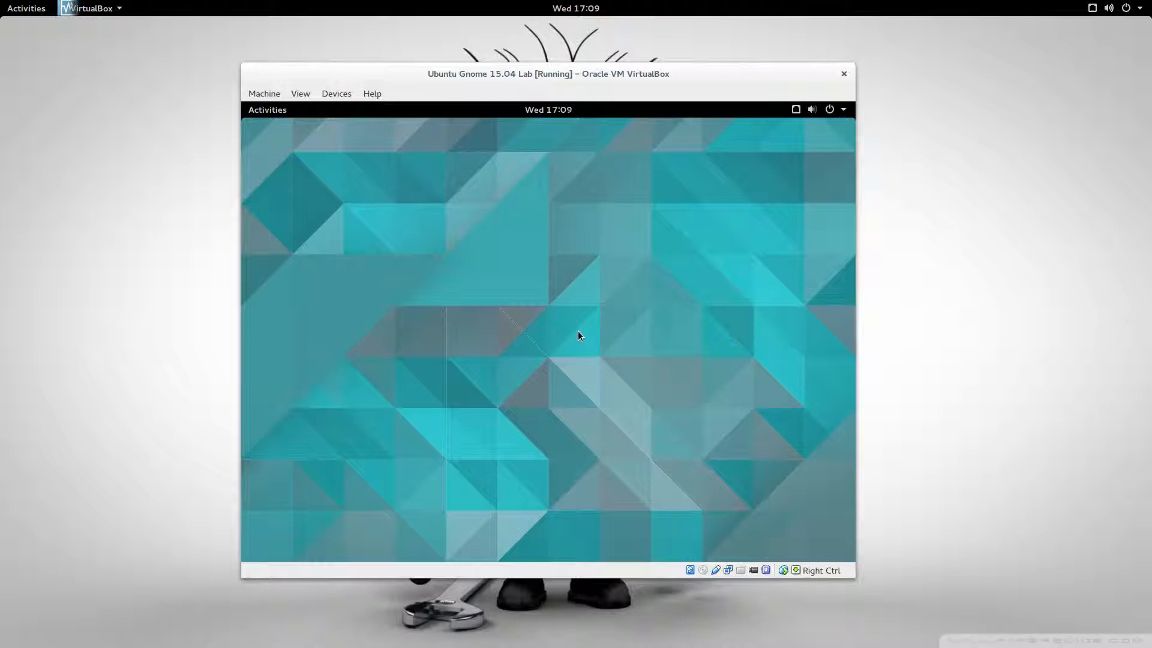
mouse_move(558, 242)
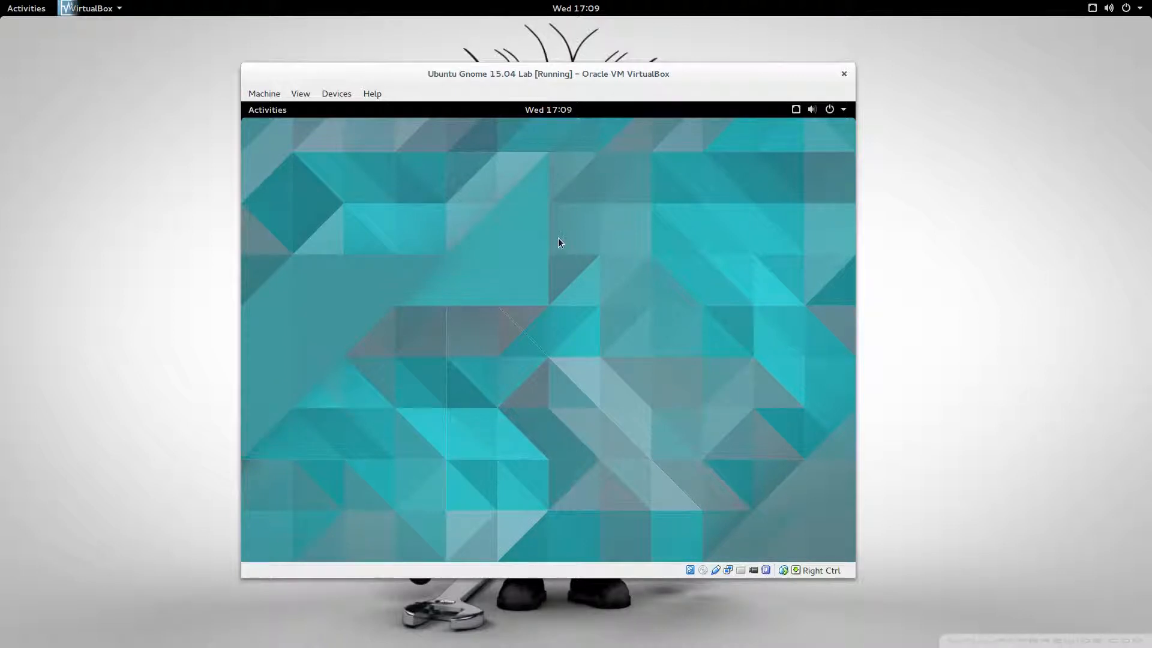
mouse_move(510, 243)
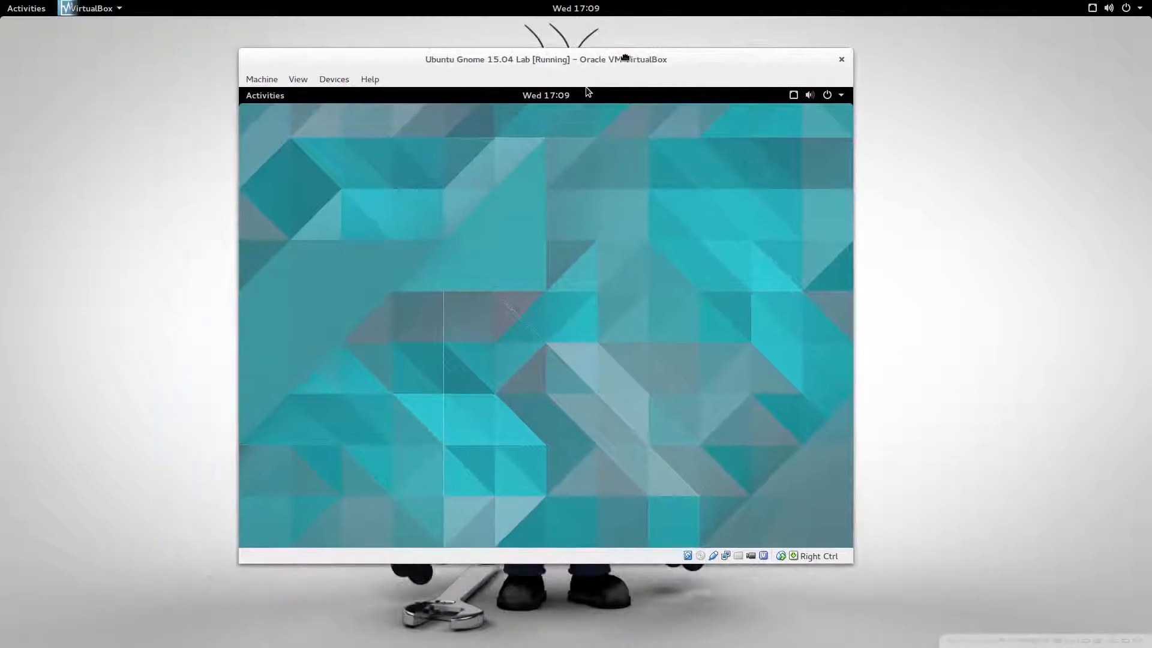
- Request Insert Guest Additions CD image from Devices, bringing up the download offer
left_click(25, 8)
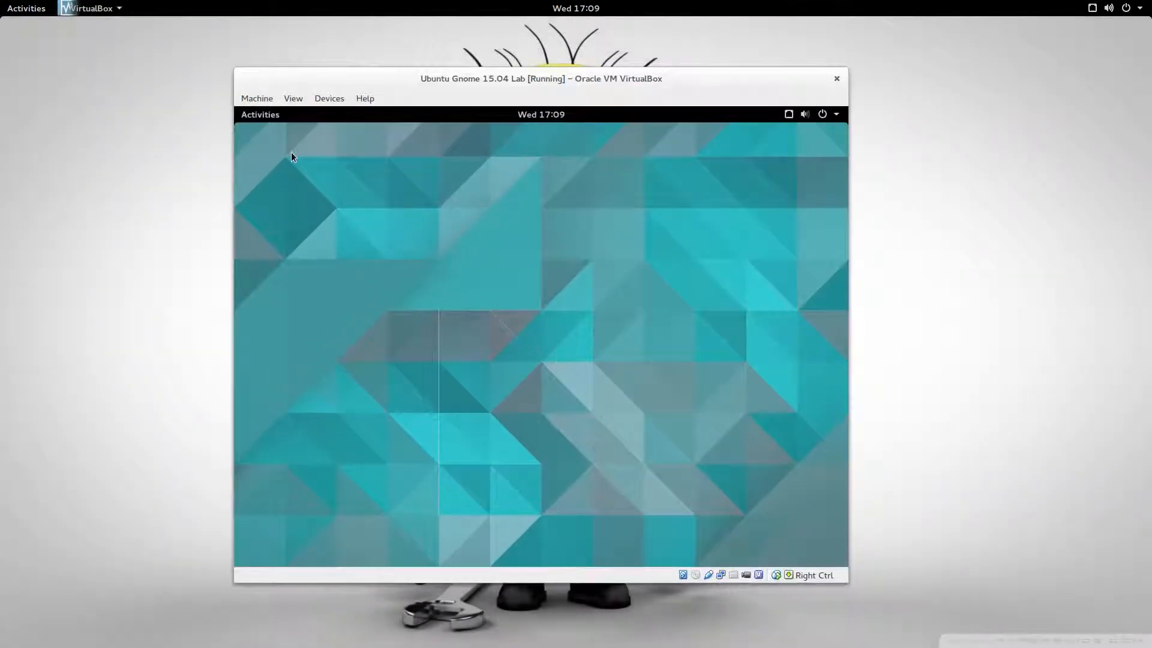
left_click(329, 97)
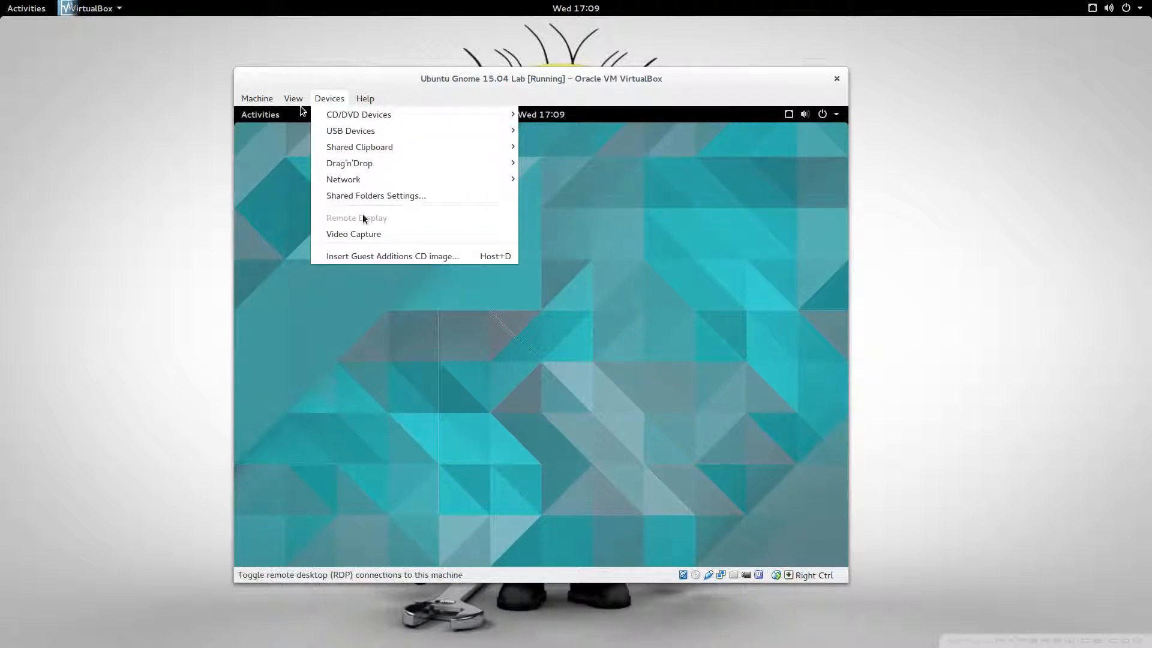
mouse_move(475, 234)
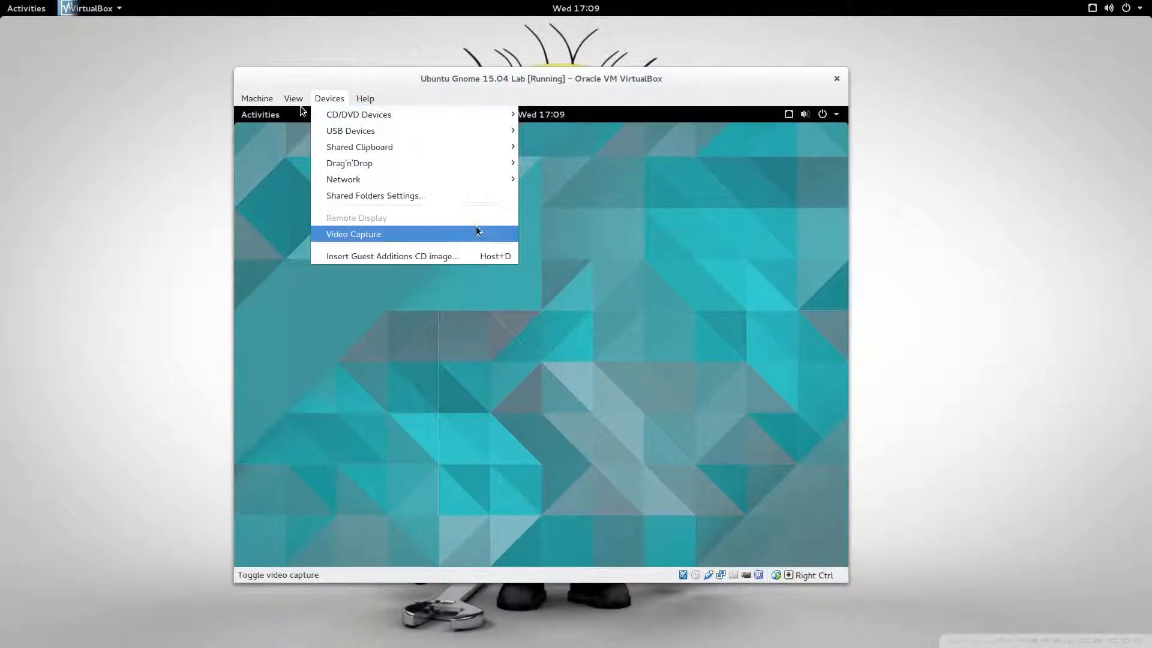
left_click(391, 256)
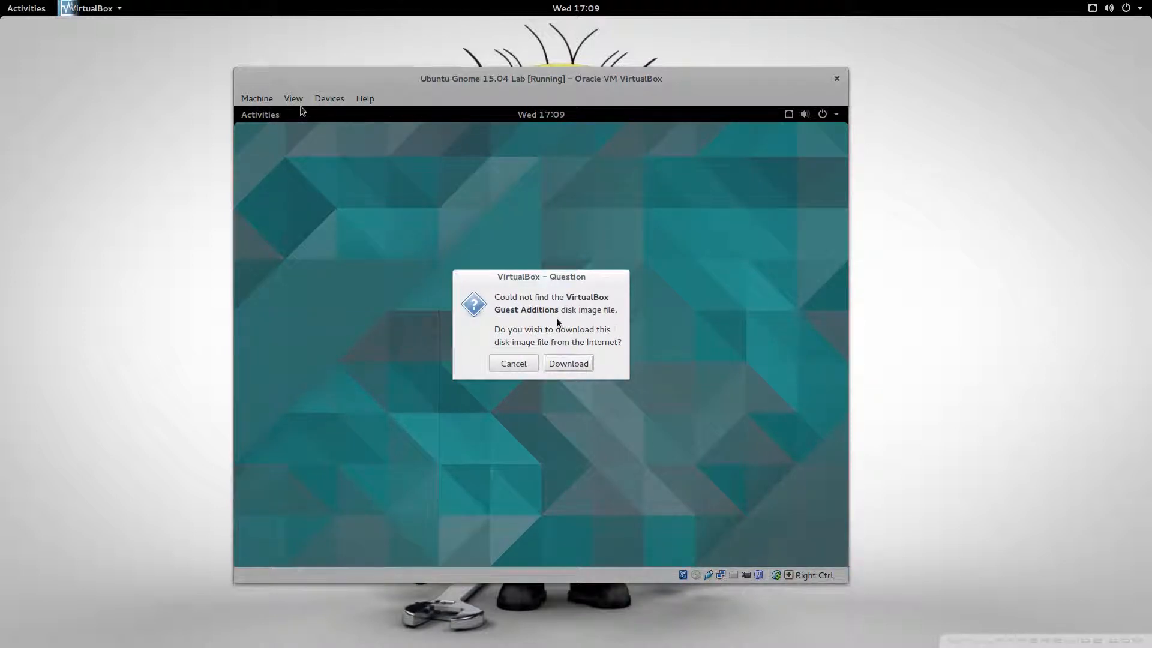
- Agree to and confirm downloading the Guest Additions disk image
left_click(568, 363)
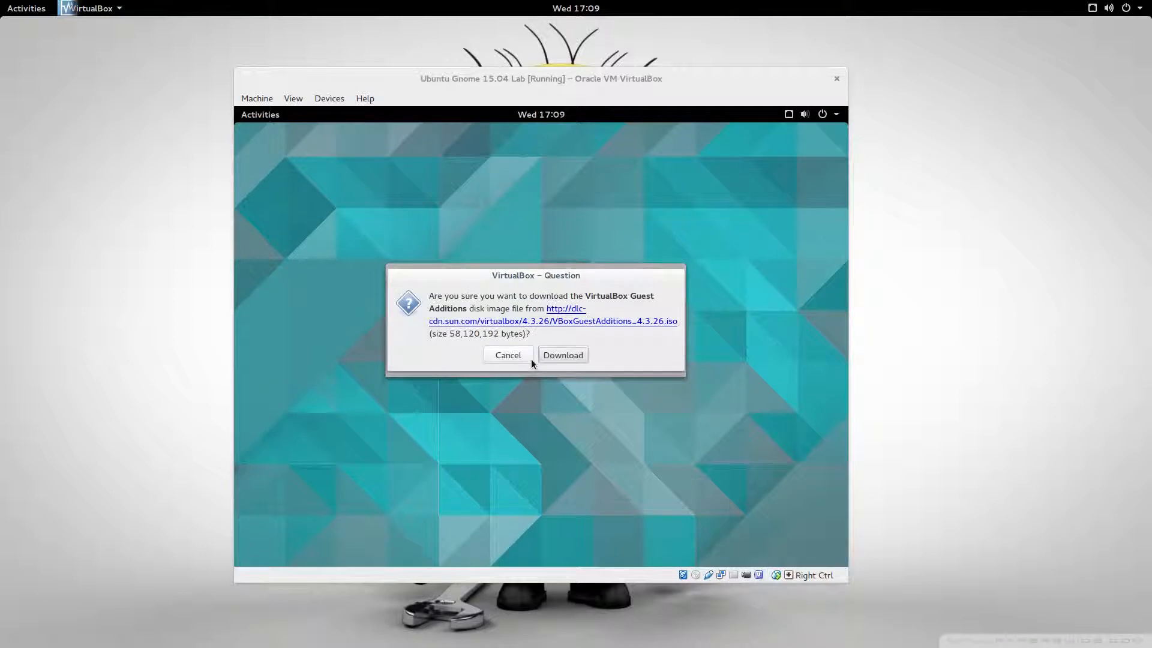
mouse_move(528, 319)
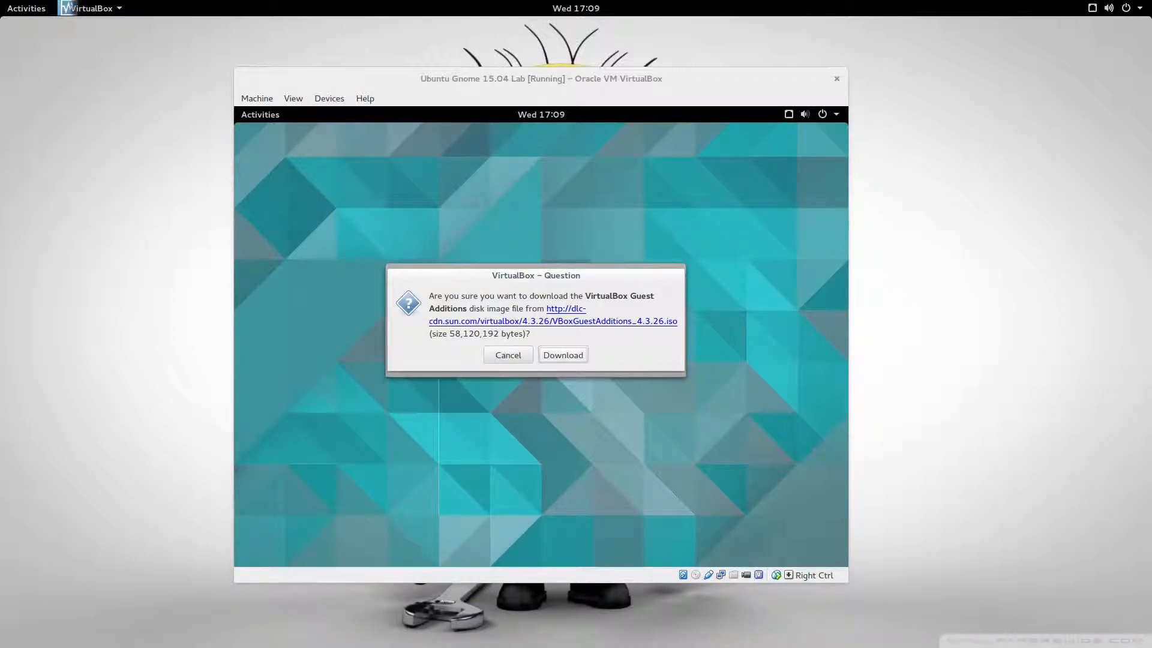
left_click(561, 355)
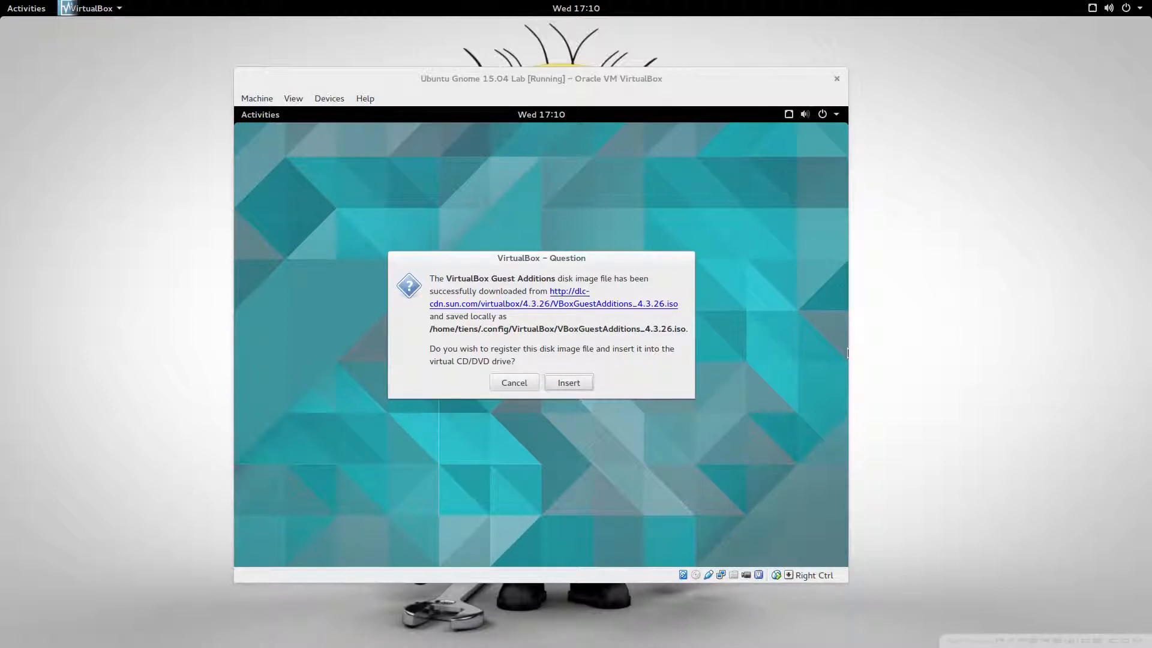
mouse_move(535, 329)
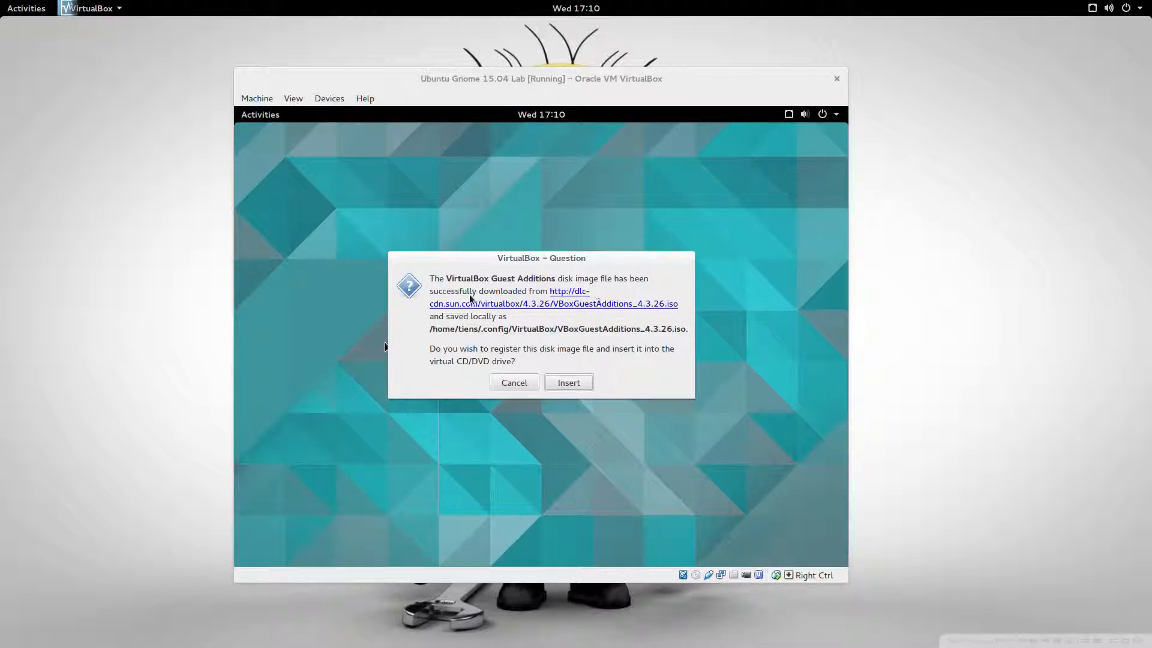
- Insert the Guest Additions disc, run its autorun software and authenticate as super user
left_click(567, 382)
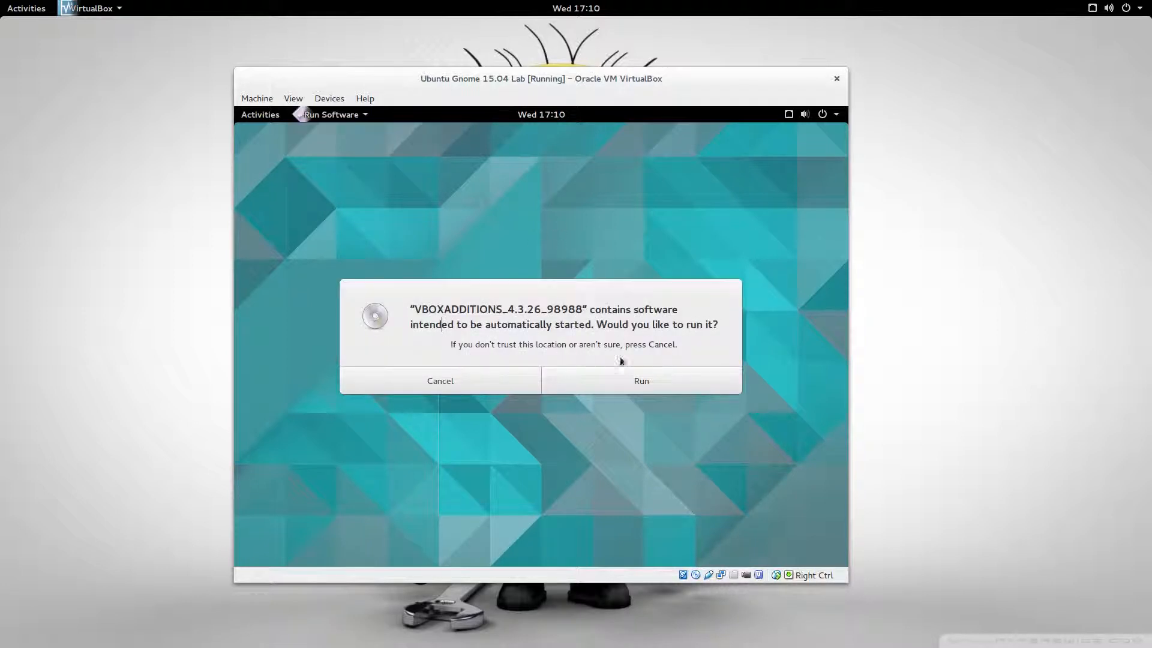
left_click(640, 381)
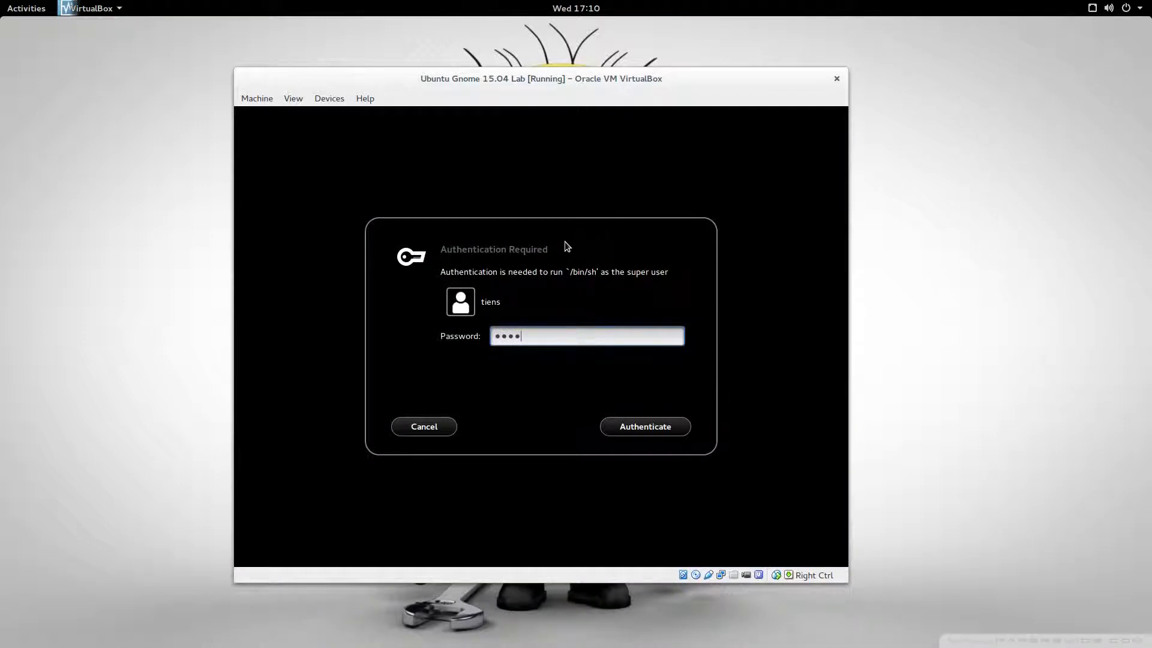
left_click(643, 426)
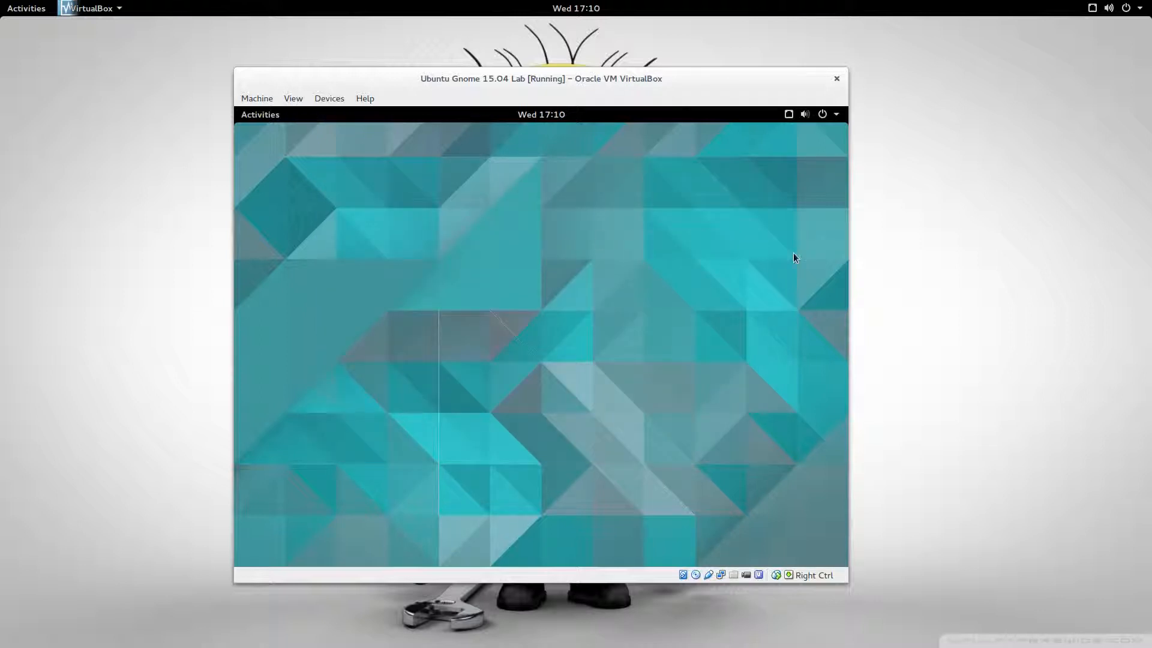
- Restart the Ubuntu guest from its system menu's power options
left_click(822, 114)
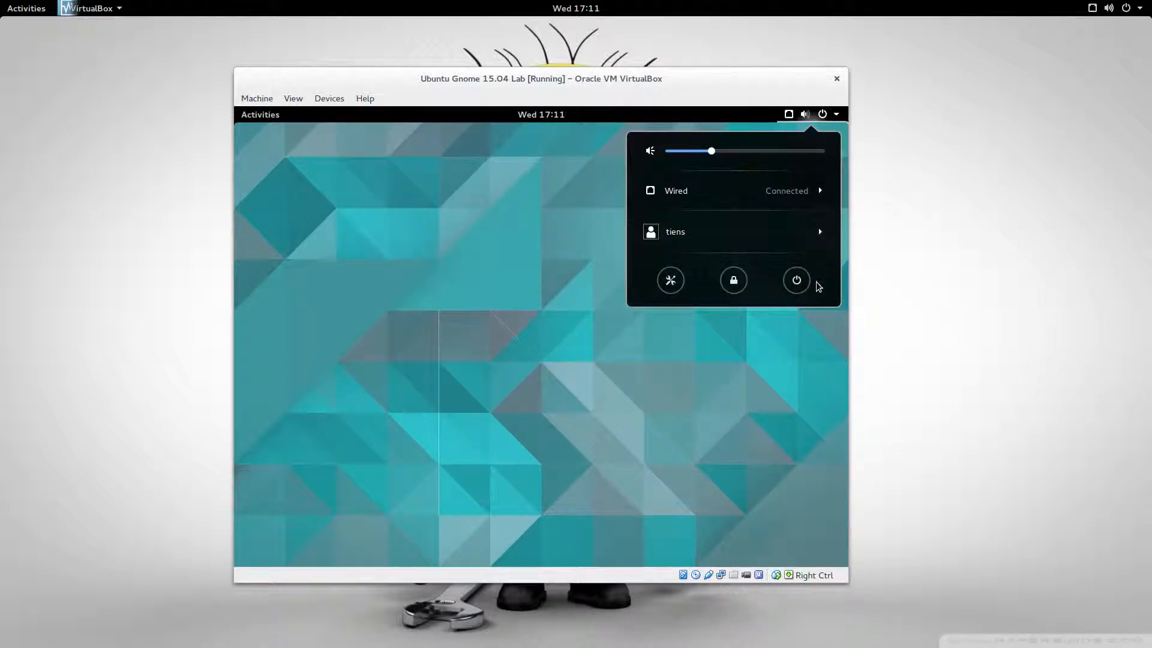
left_click(796, 279)
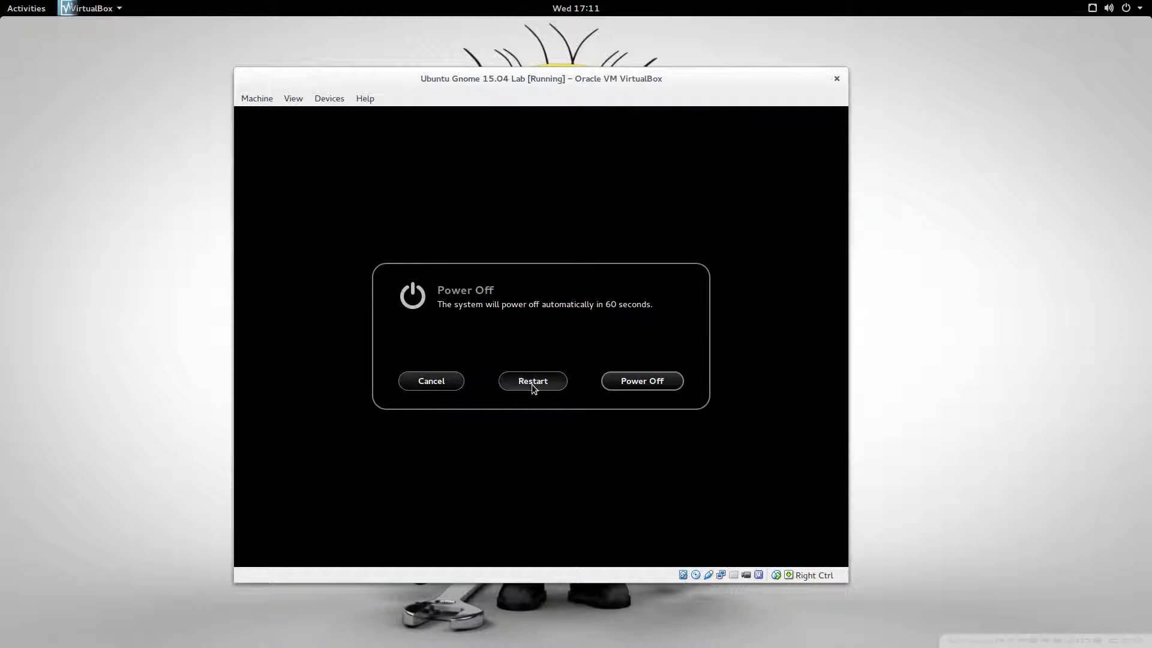
left_click(532, 380)
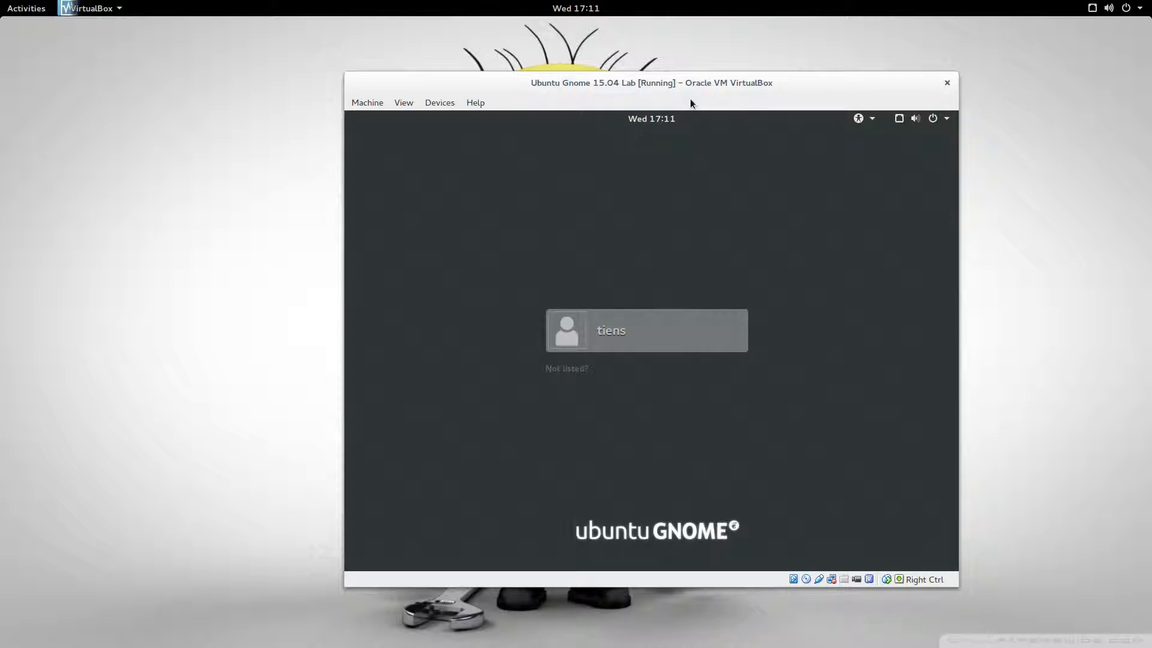
- Sign back into the Ubuntu GNOME guest with the account password
left_click(645, 330)
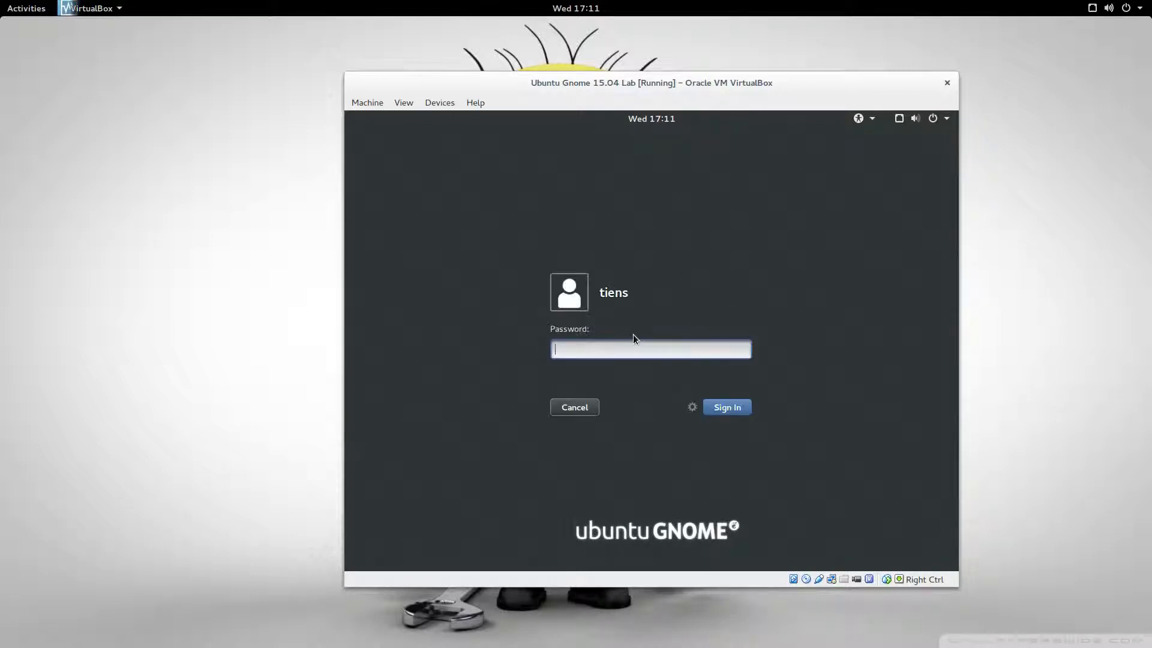
type("password")
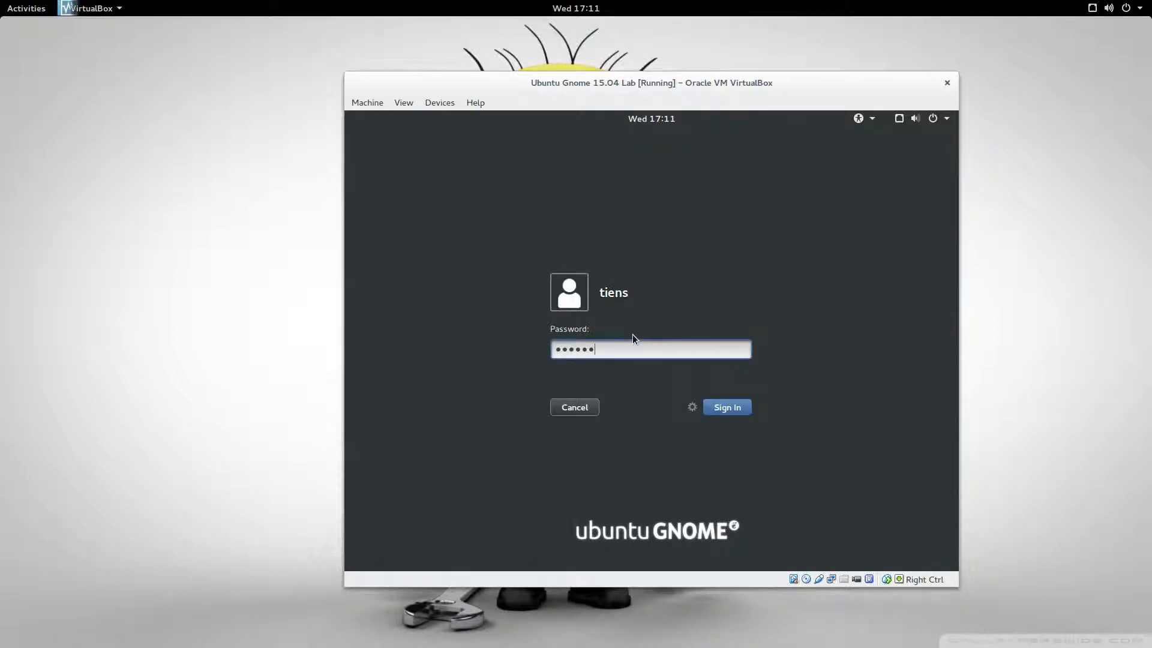
left_click(725, 406)
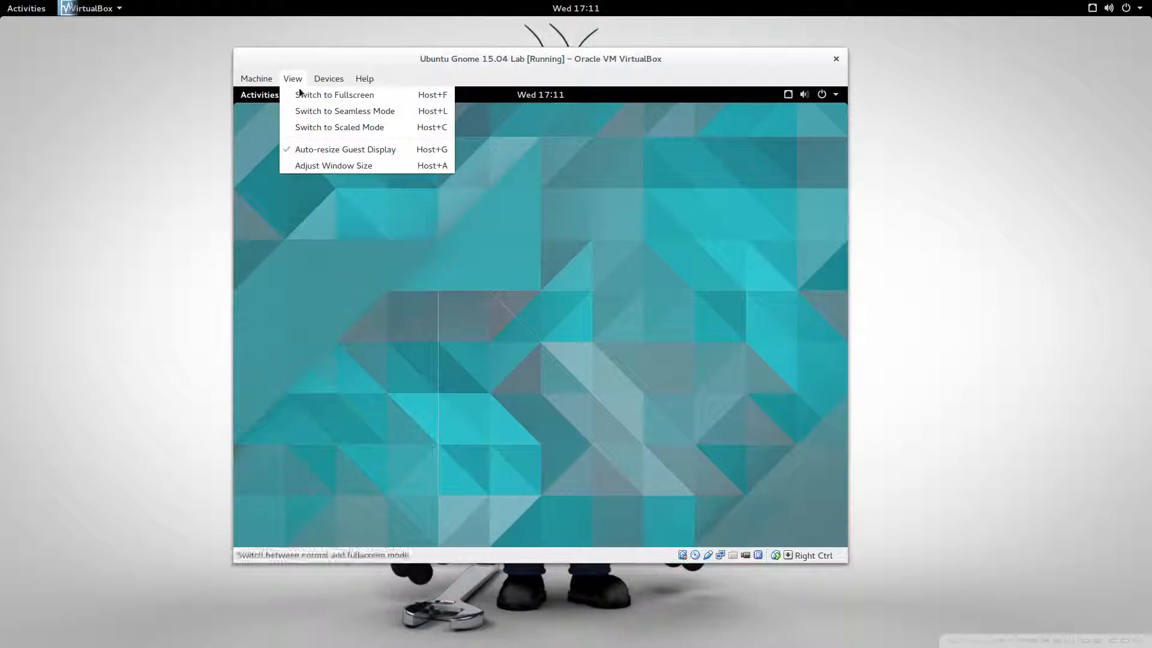
- Switch the guest to fullscreen mode, confirm it, and show the Activities overview
left_click(334, 94)
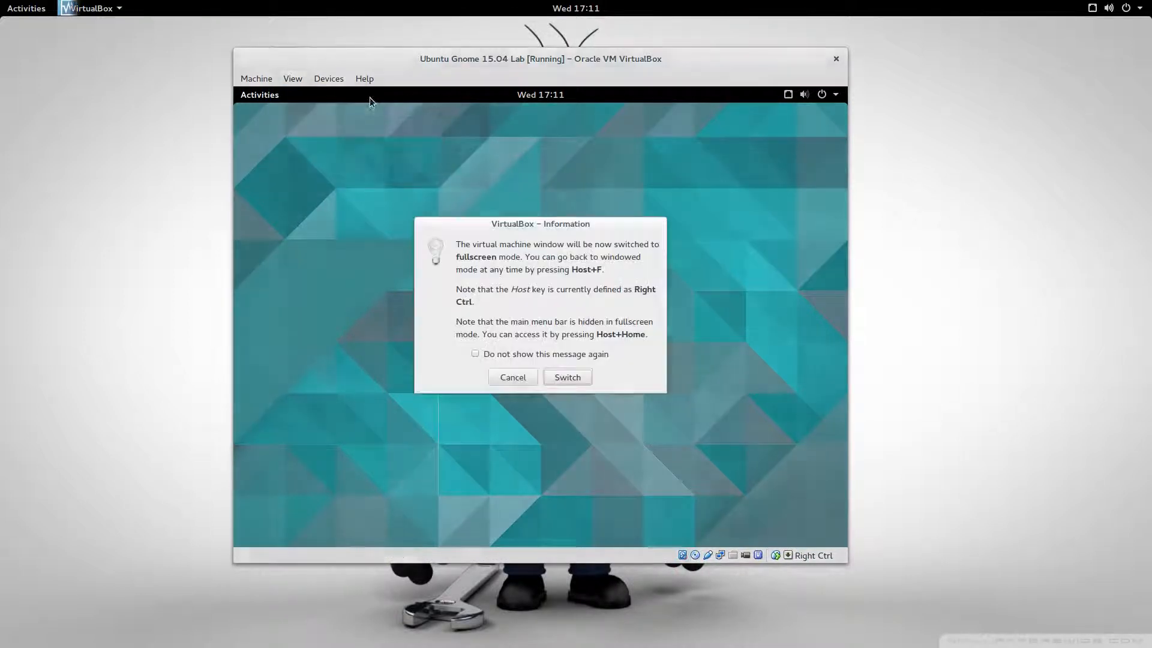
left_click(566, 377)
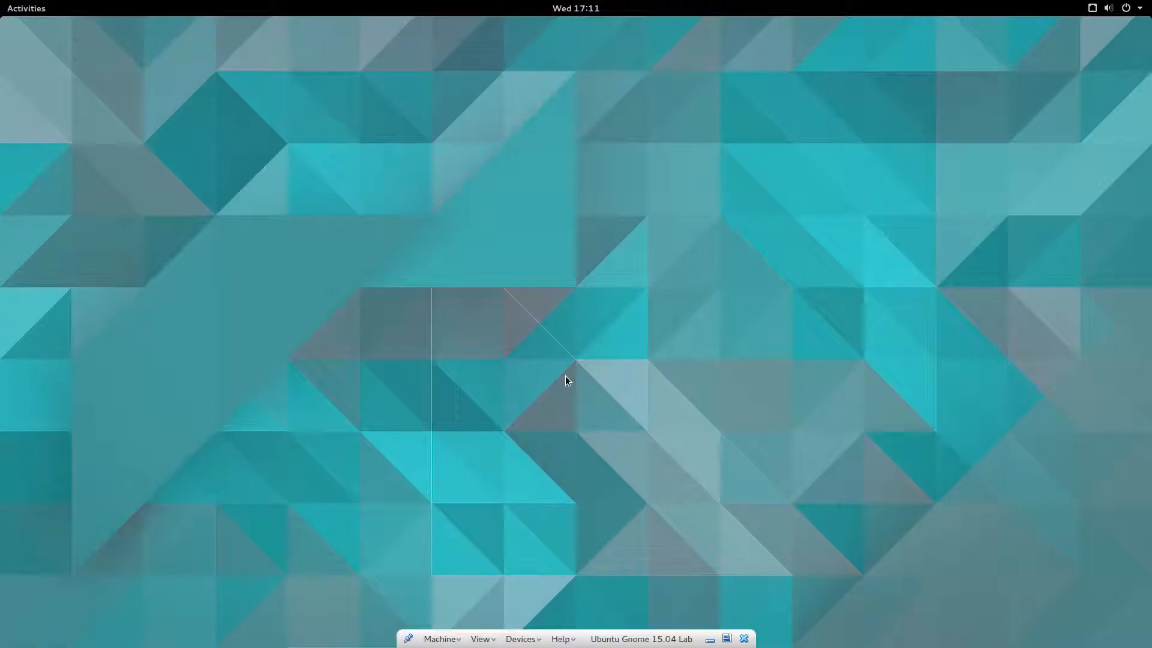
left_click(26, 9)
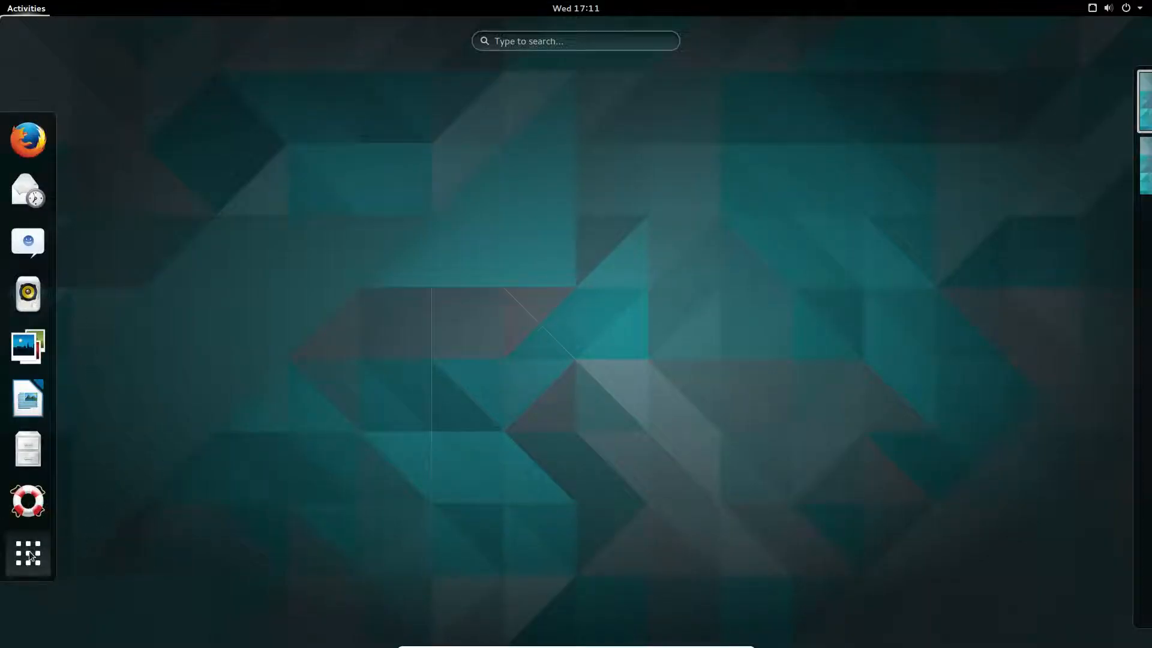
- Browse all installed applications in the grid, then escape back to the plain desktop
left_click(28, 551)
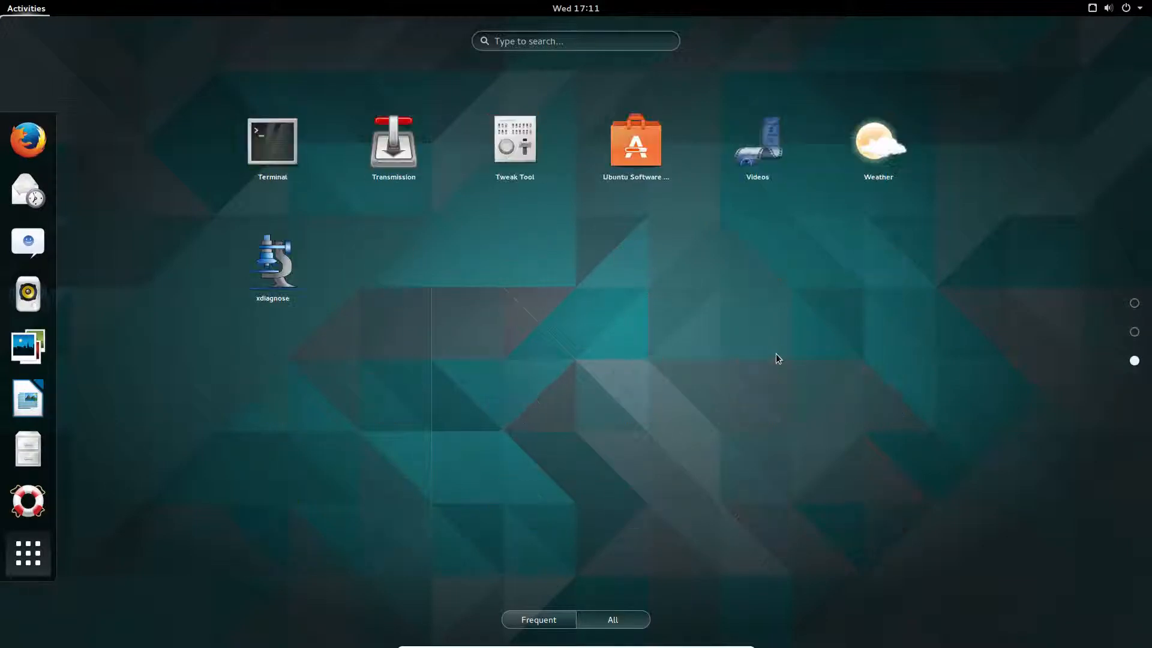
left_click(611, 619)
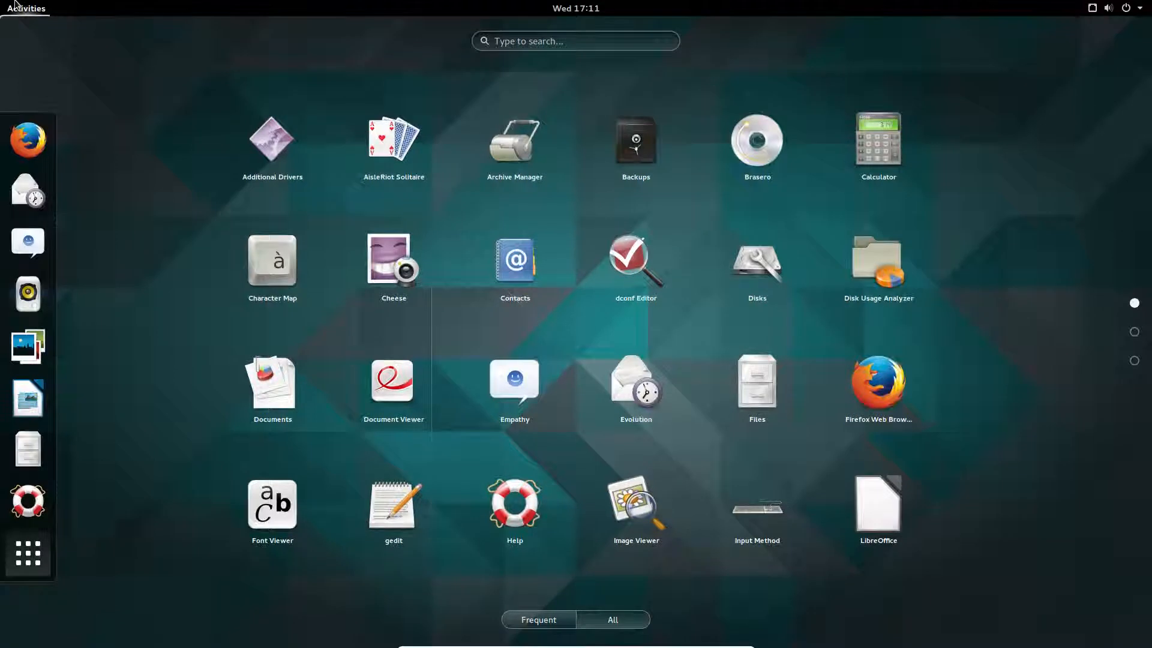
key("Escape")
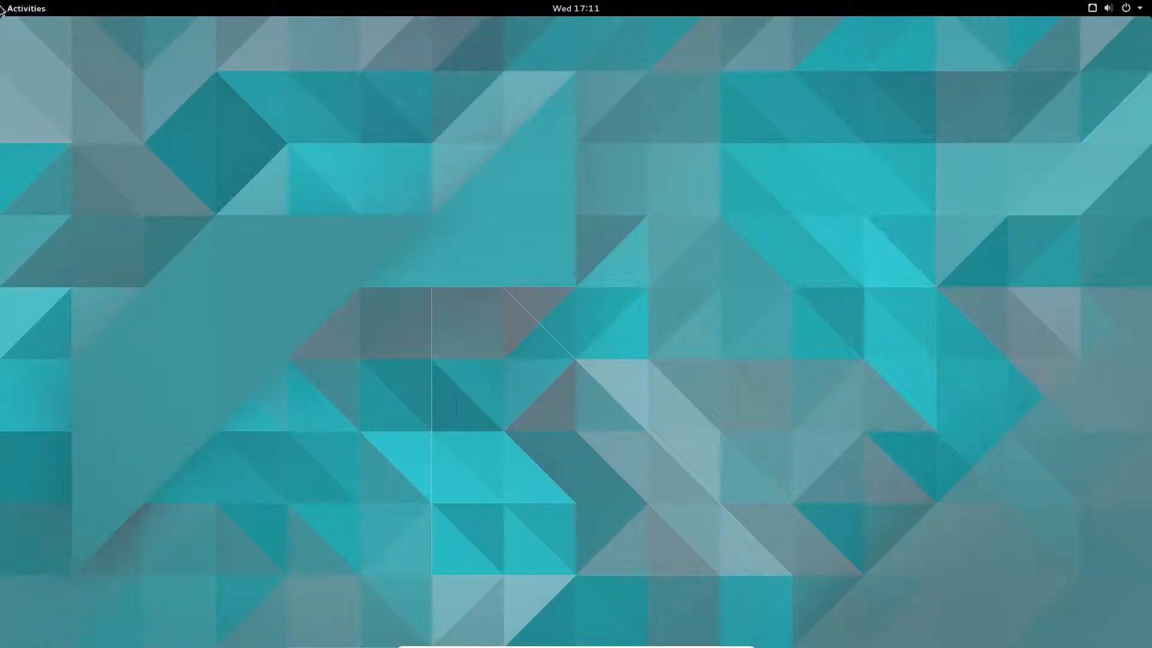
mouse_move(588, 313)
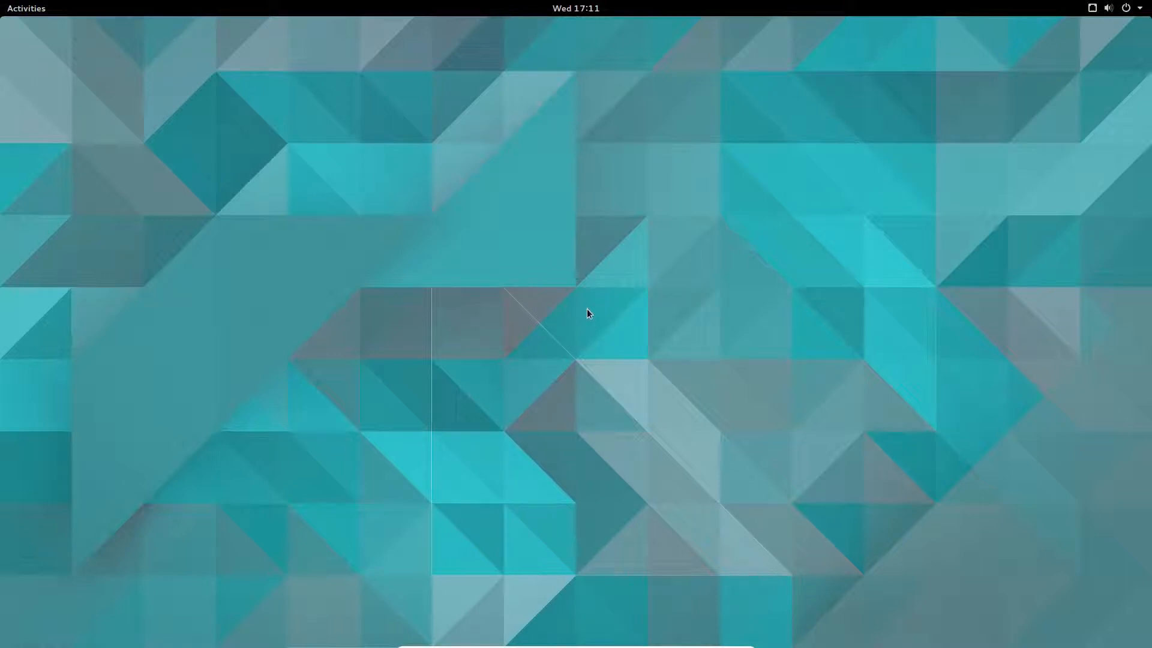
mouse_move(656, 304)
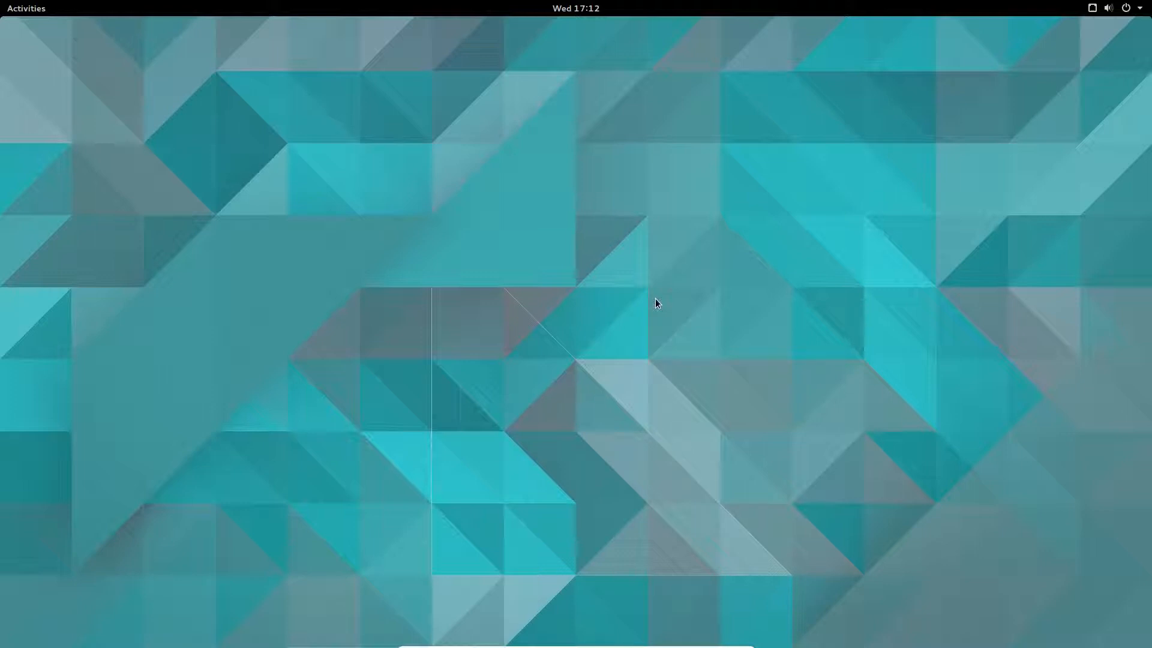